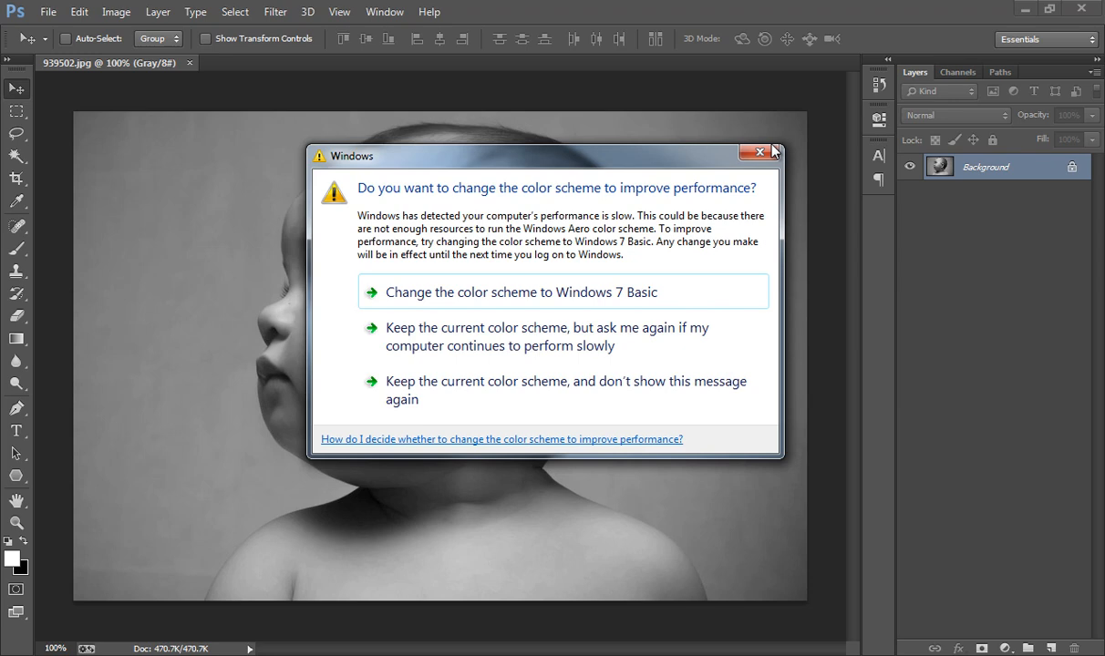
Step: Keep the current Windows colour scheme so the warning closes over the baby photo
{"action": "left_click", "coordinate": [759, 153]}
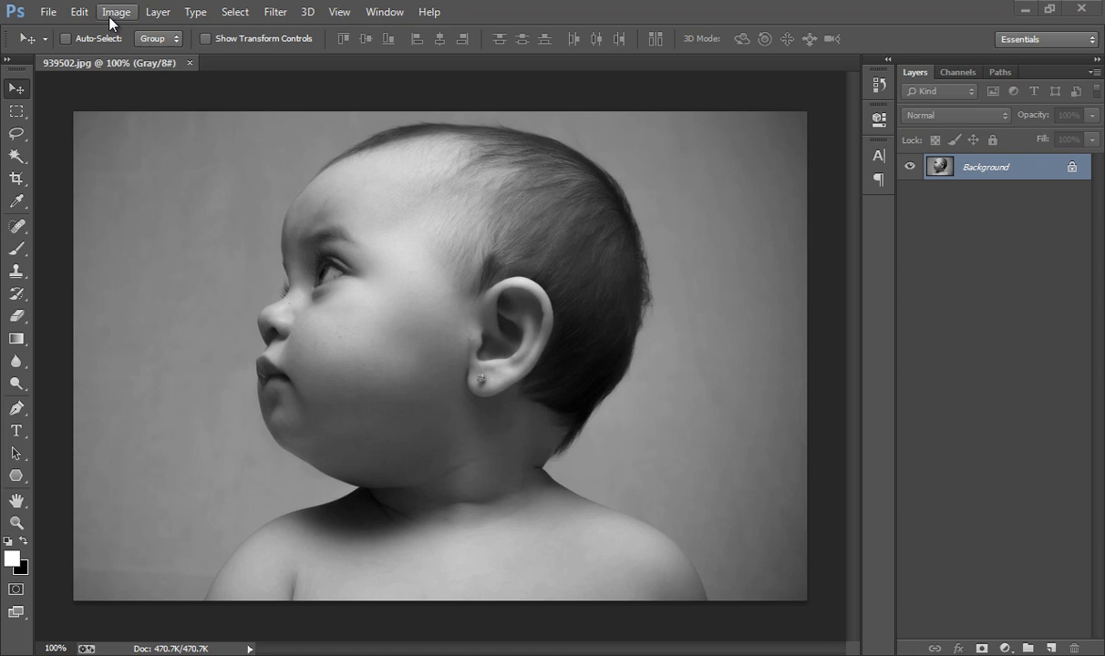
Step: Apply a Threshold adjustment at about level 67, making the head a black silhouette on white
{"action": "left_click", "coordinate": [117, 11]}
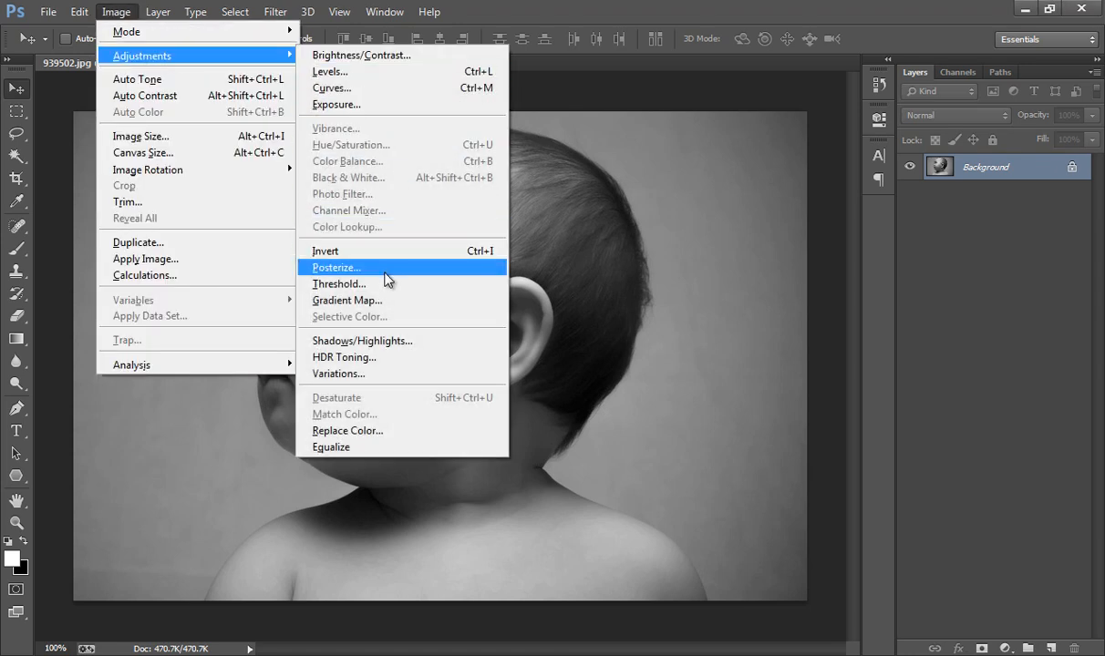
{"action": "left_click", "coordinate": [339, 285]}
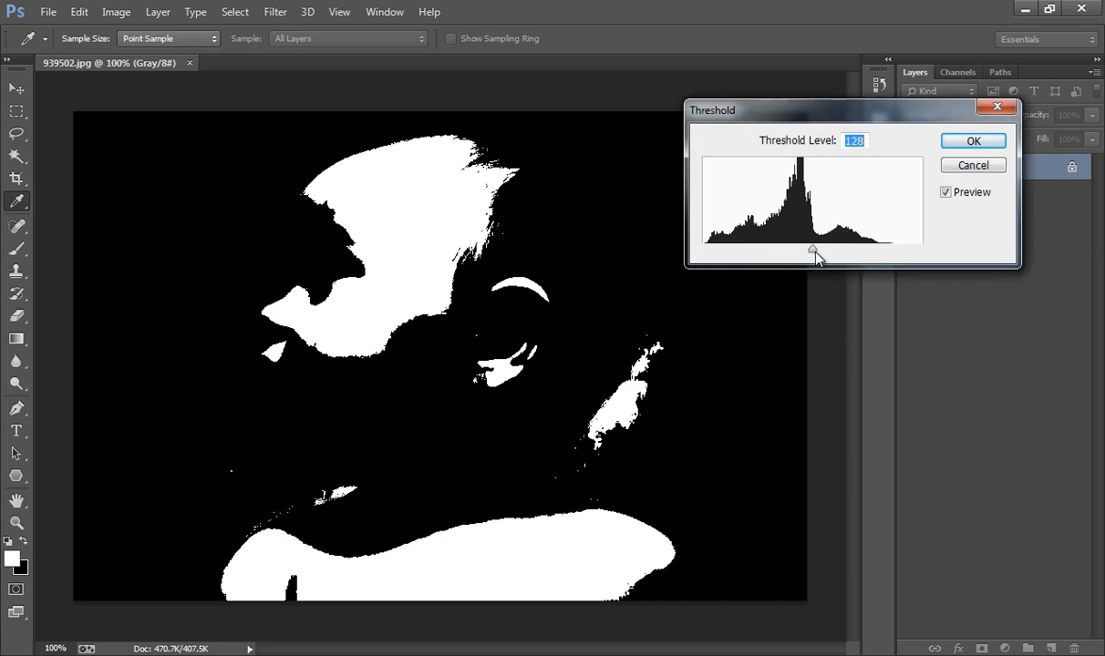
{"action": "left_click_drag", "start_coordinate": [816, 253], "coordinate": [802, 254]}
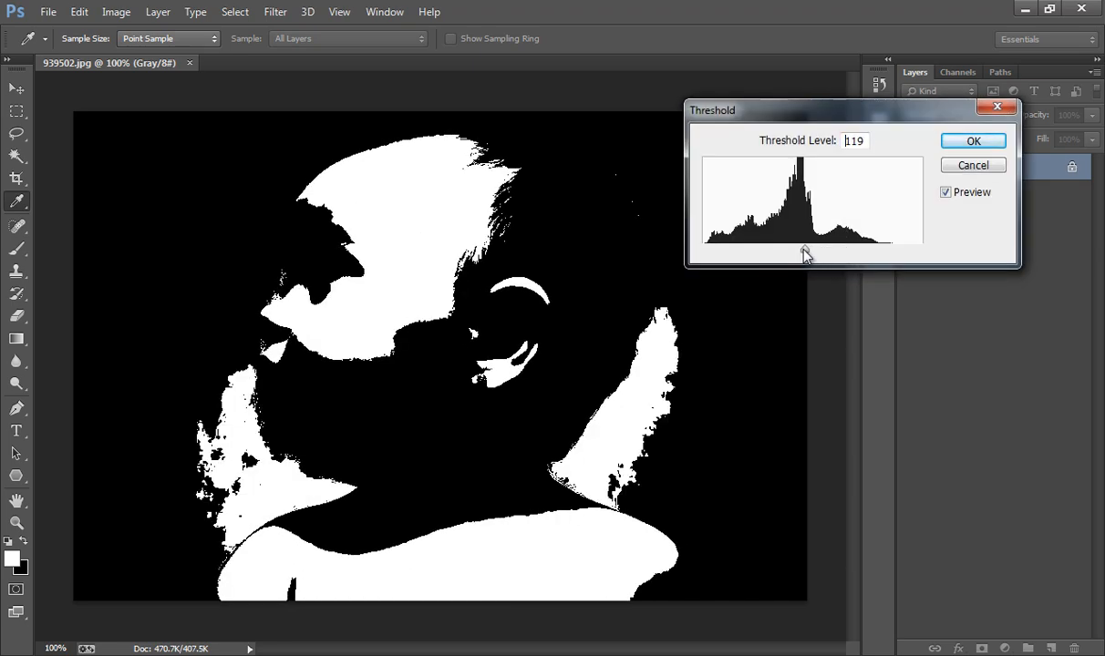
{"action": "left_click_drag", "start_coordinate": [806, 254], "coordinate": [780, 254]}
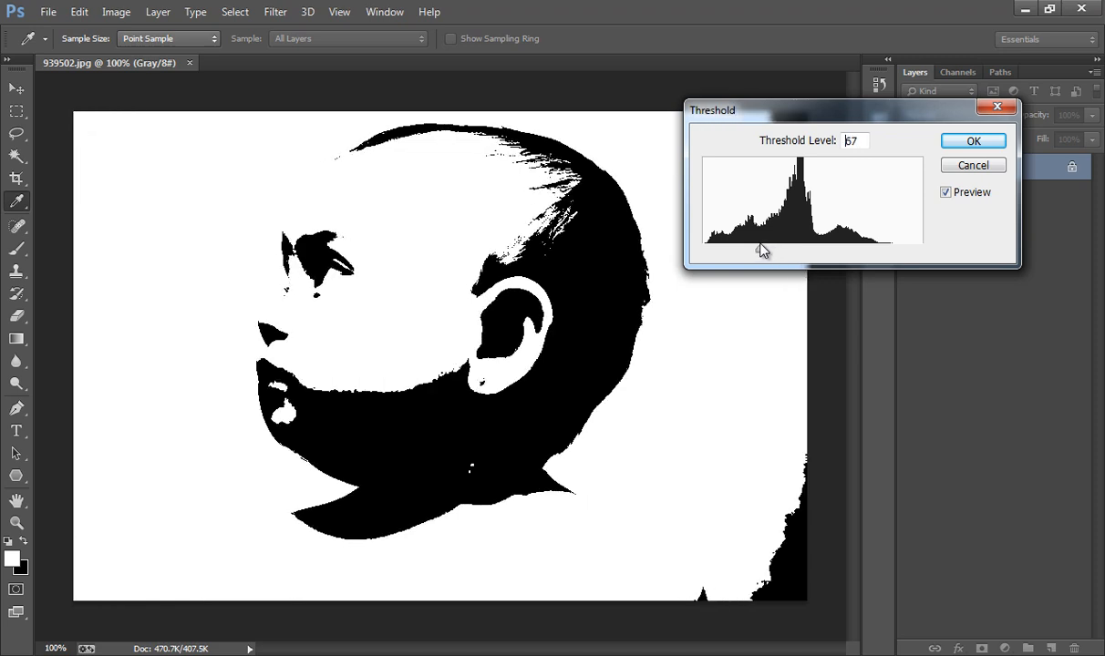
{"action": "left_click", "coordinate": [974, 140]}
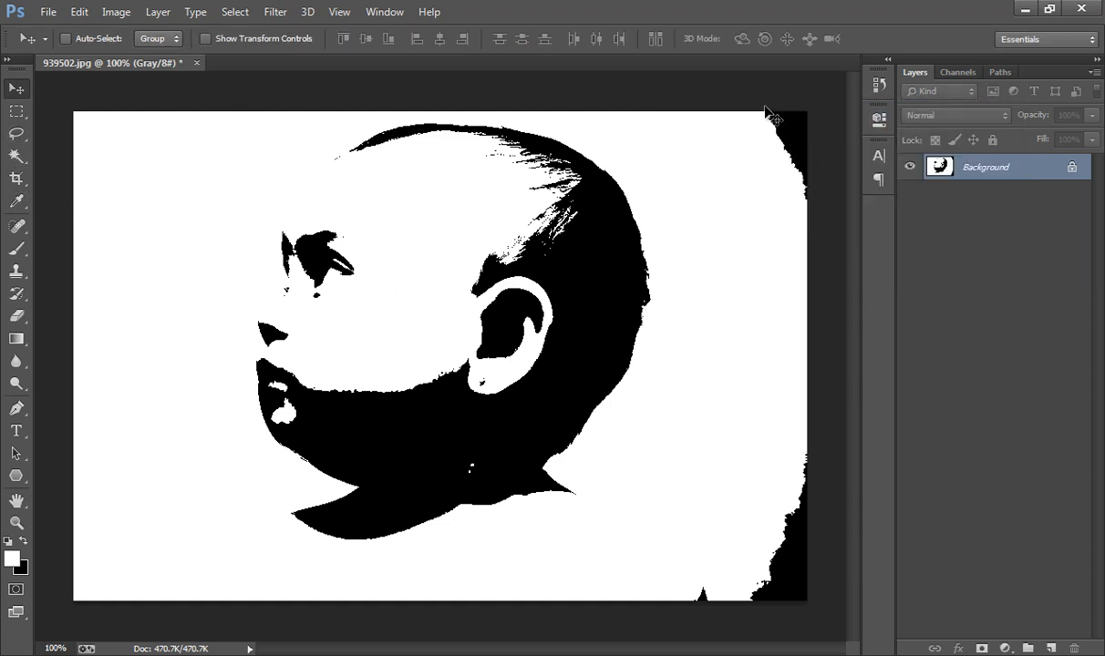
{"action": "mouse_move", "coordinate": [189, 460]}
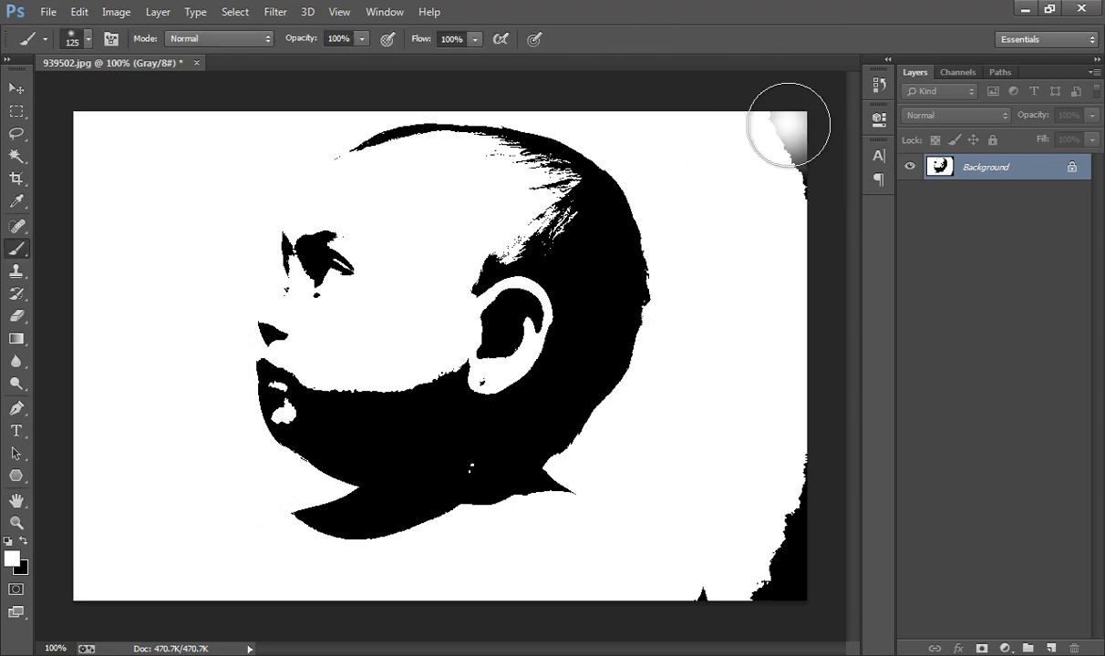
{"action": "mouse_move", "coordinate": [806, 228]}
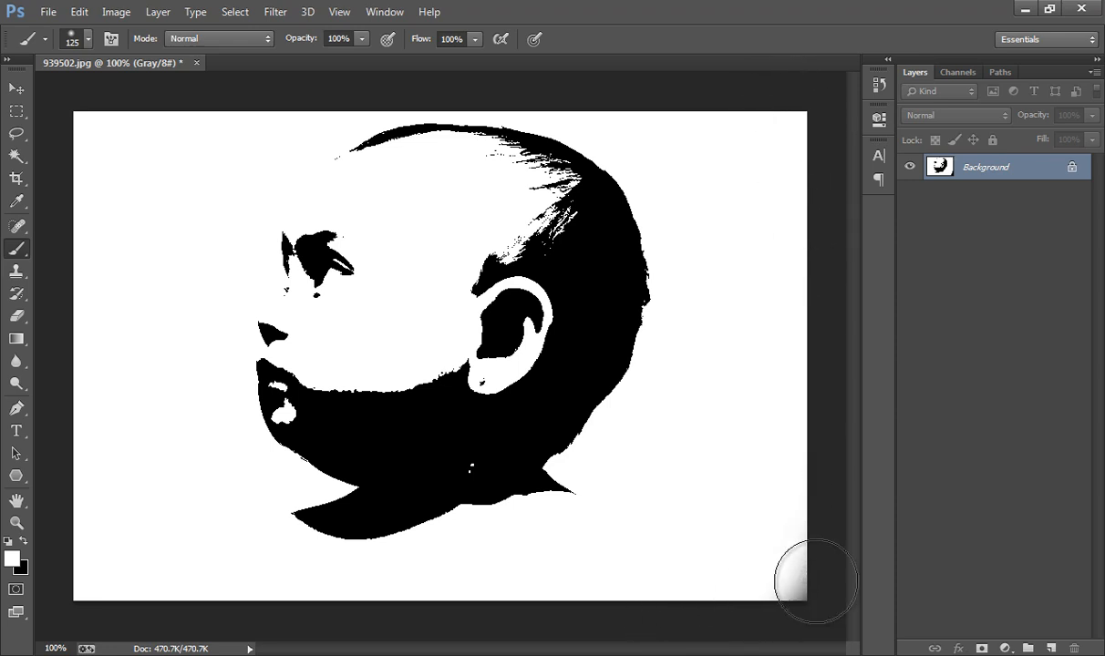
{"action": "mouse_move", "coordinate": [576, 432]}
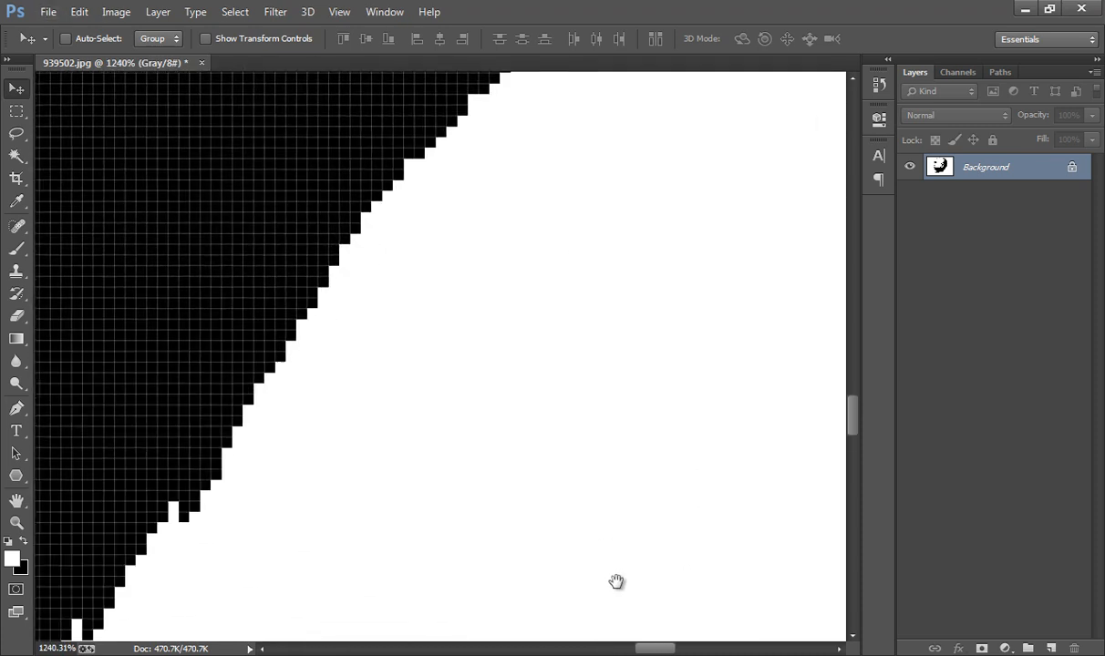
Step: Pan along the silhouette edge at pixel zoom to check for stray black patches
{"action": "left_click_drag", "start_coordinate": [617, 582], "coordinate": [622, 405]}
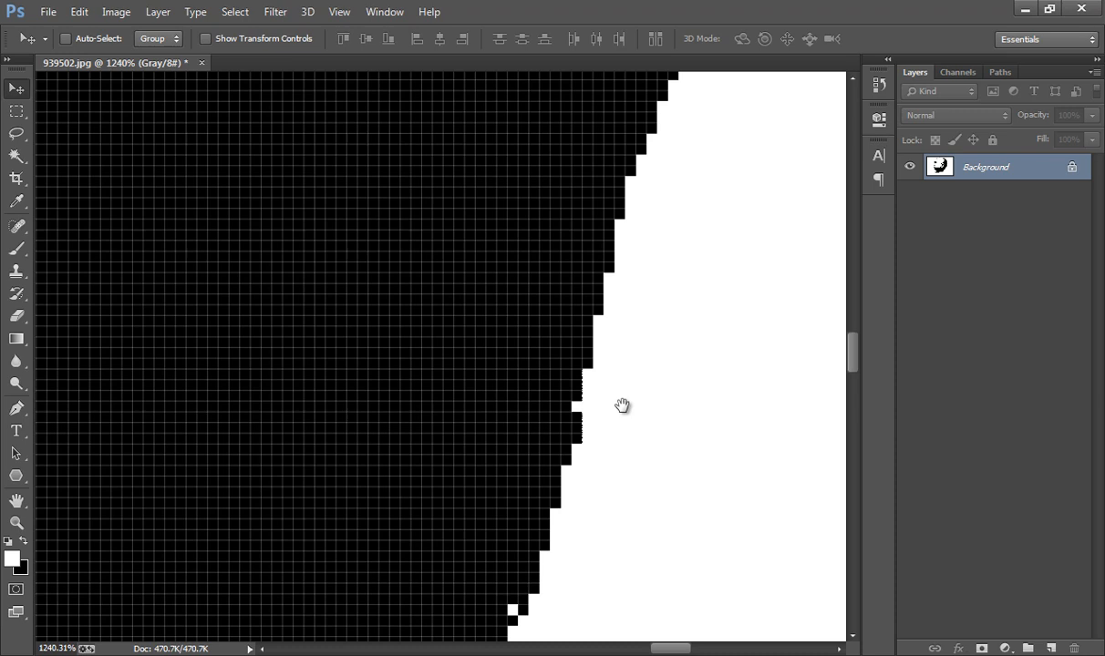
{"action": "left_click_drag", "start_coordinate": [622, 405], "coordinate": [662, 372]}
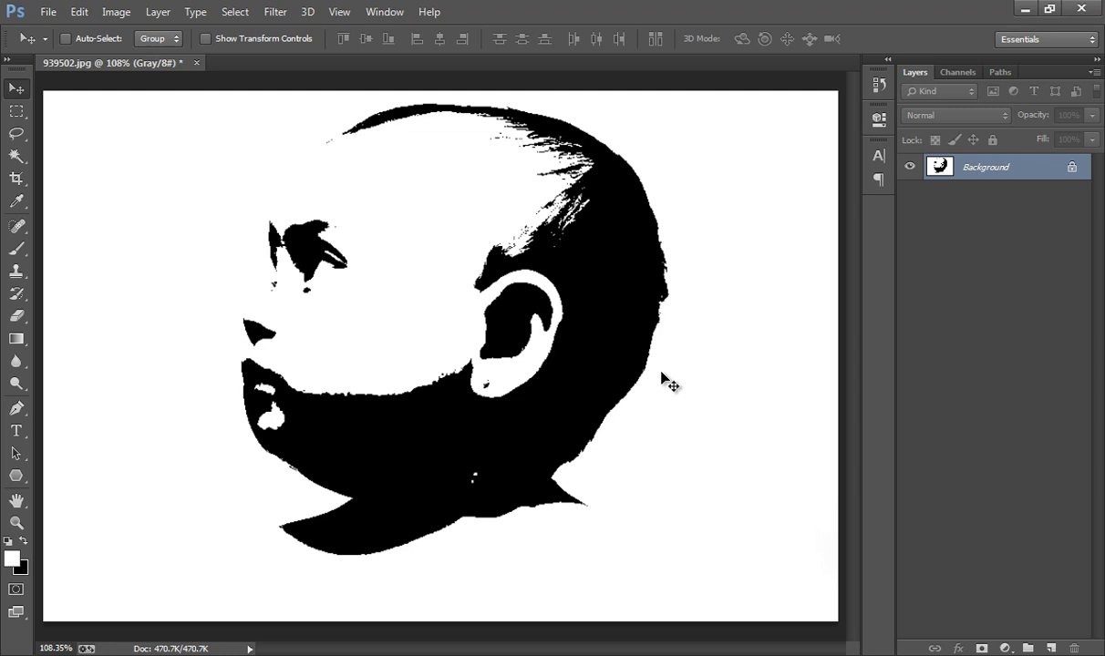
{"action": "mouse_move", "coordinate": [124, 128]}
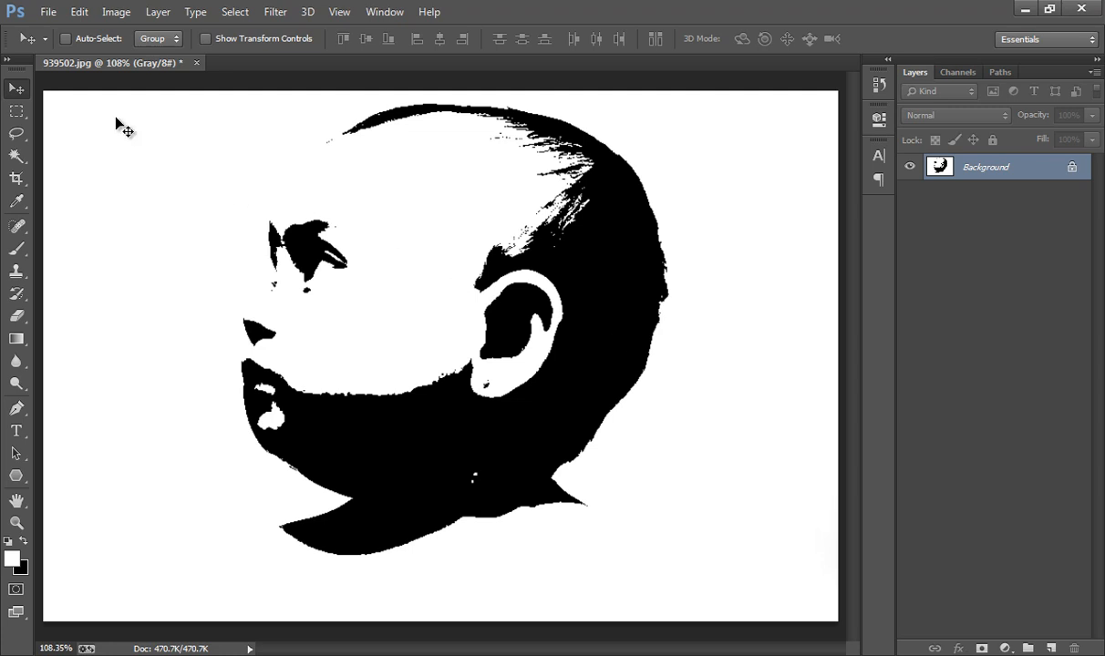
Step: Save image 939502 as a JPEG into a new Desktop folder named vector, accepting JPEG options
{"action": "left_click", "coordinate": [48, 11]}
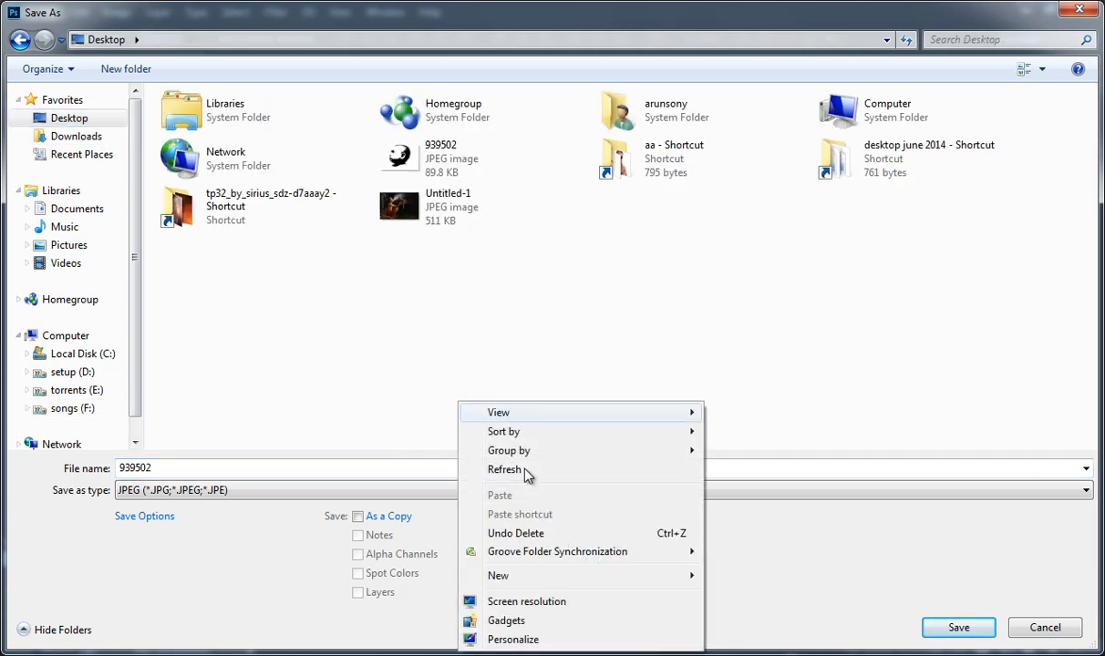
{"action": "left_click", "coordinate": [498, 576]}
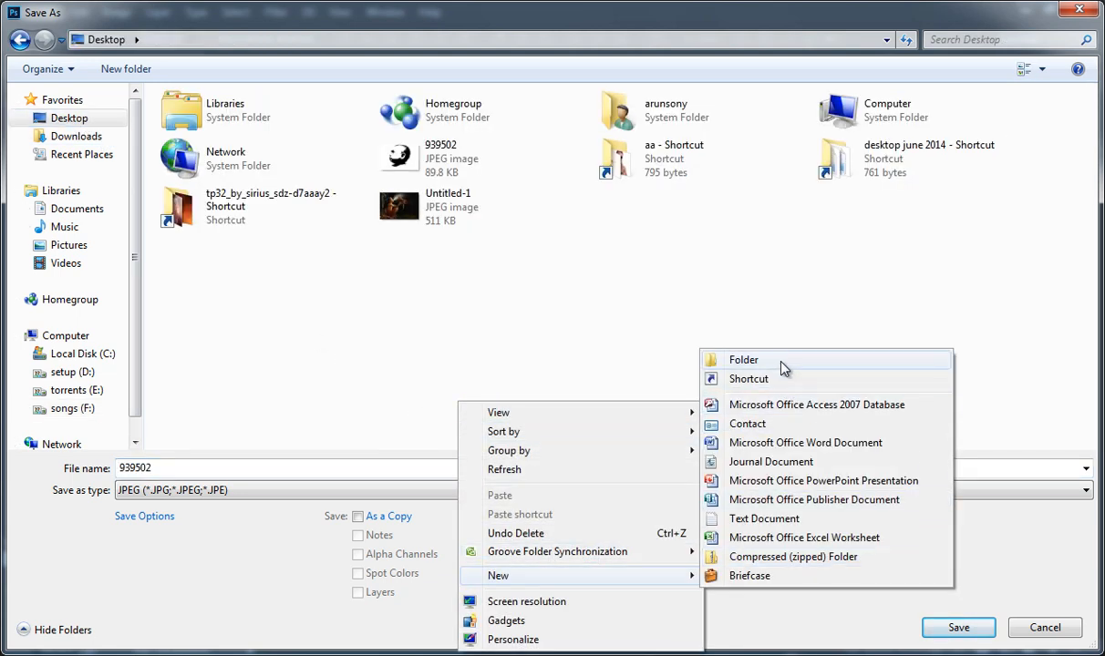
{"action": "left_click", "coordinate": [744, 359]}
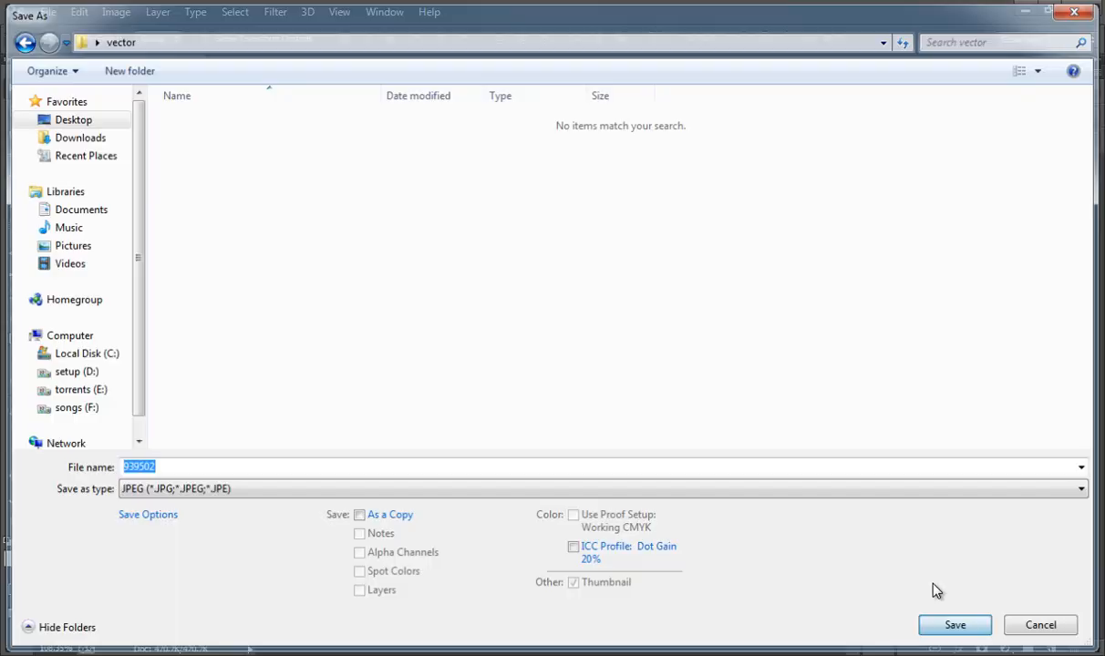
{"action": "left_click", "coordinate": [956, 624]}
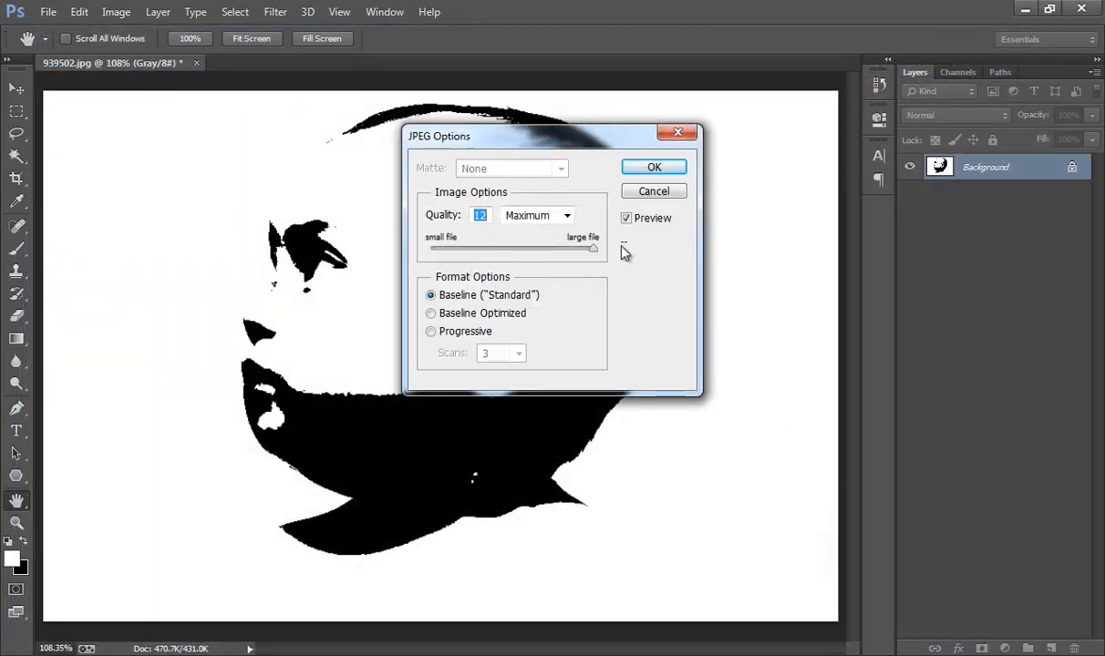
{"action": "left_click", "coordinate": [652, 168]}
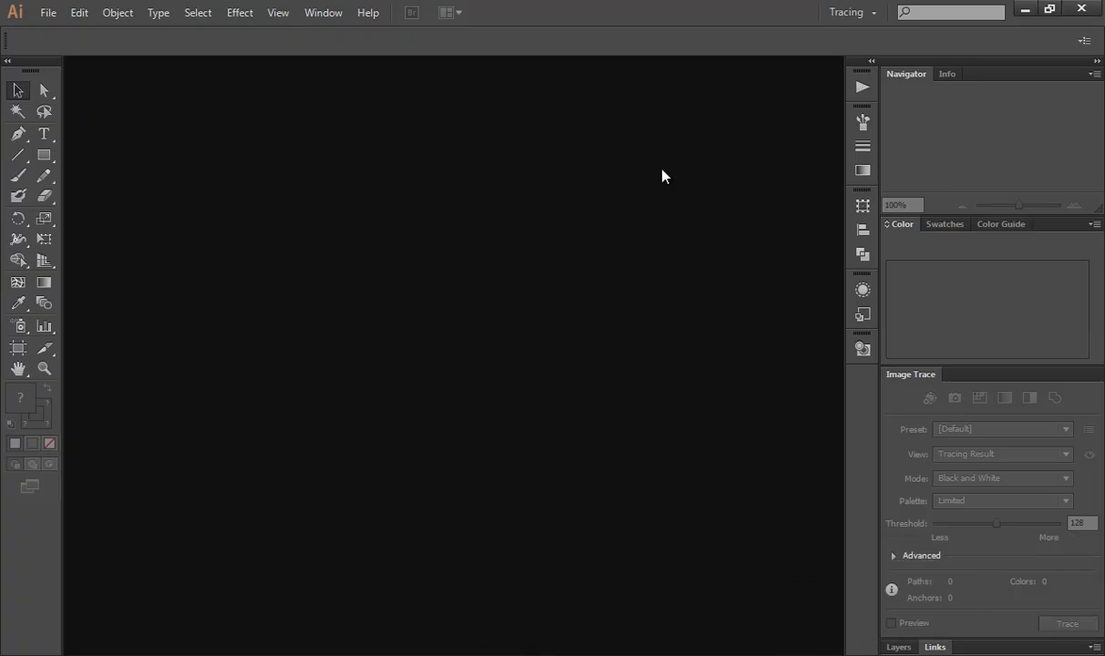
{"action": "mouse_move", "coordinate": [538, 127]}
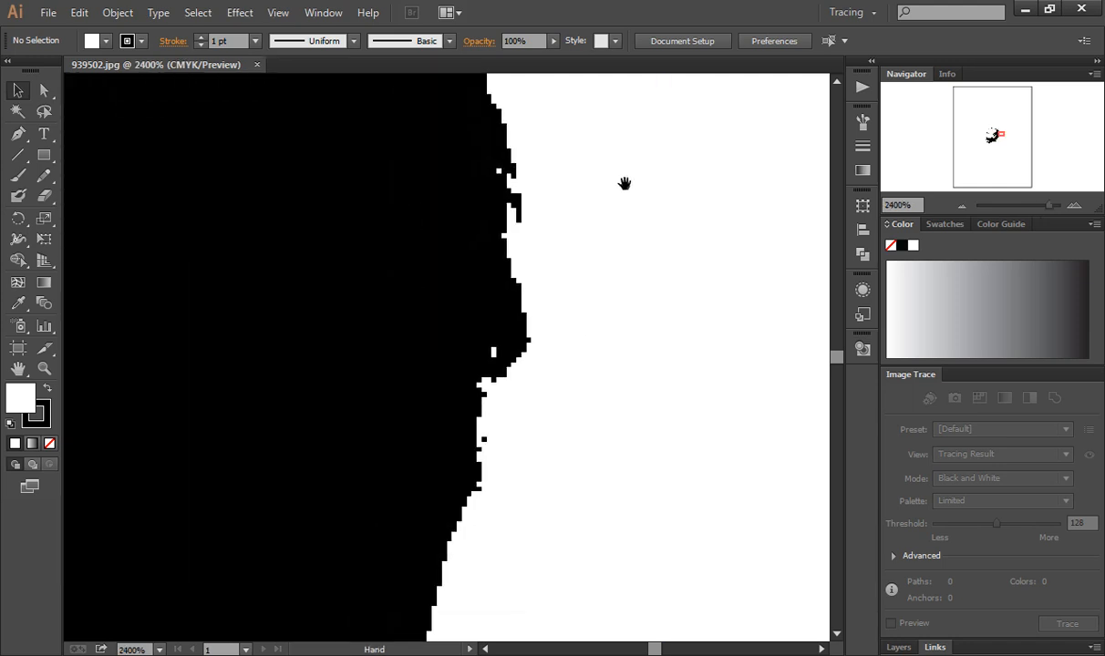
Step: Inspect the opened silhouette's edge in Illustrator and bring up the workspace switcher
{"action": "left_click_drag", "start_coordinate": [624, 182], "coordinate": [447, 521]}
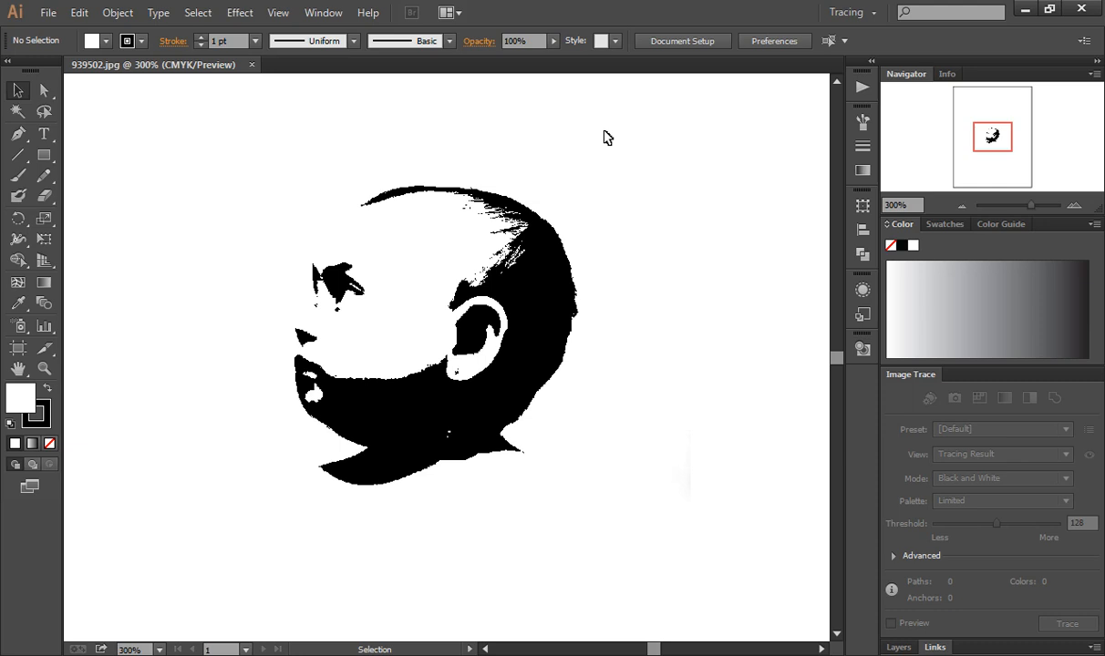
{"action": "left_click", "coordinate": [850, 11]}
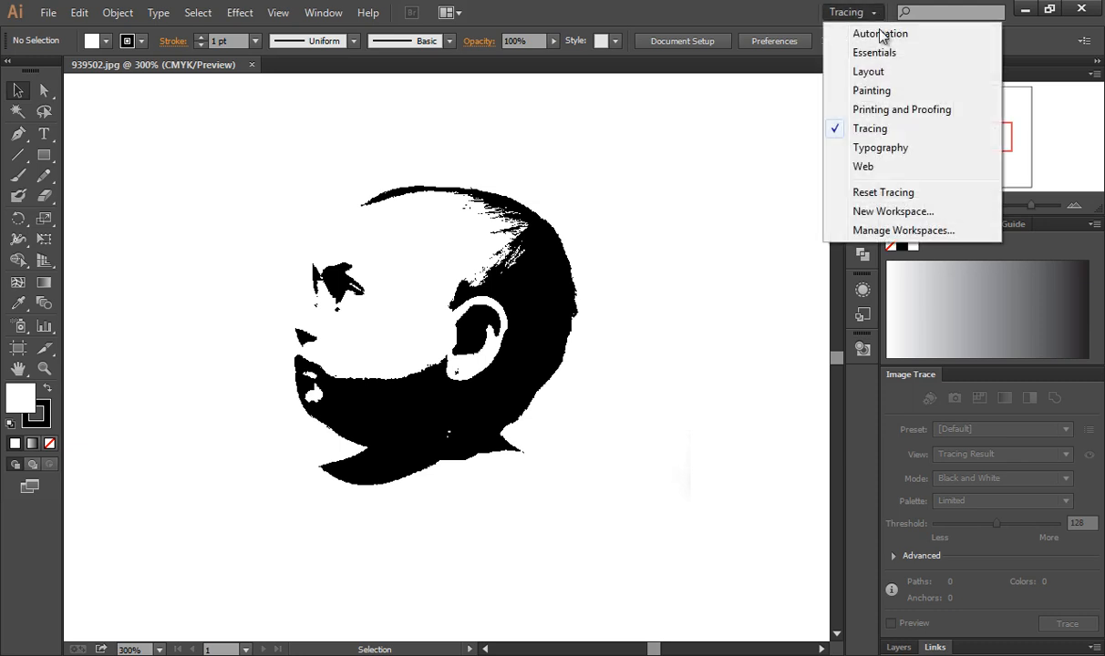
{"action": "mouse_move", "coordinate": [879, 32]}
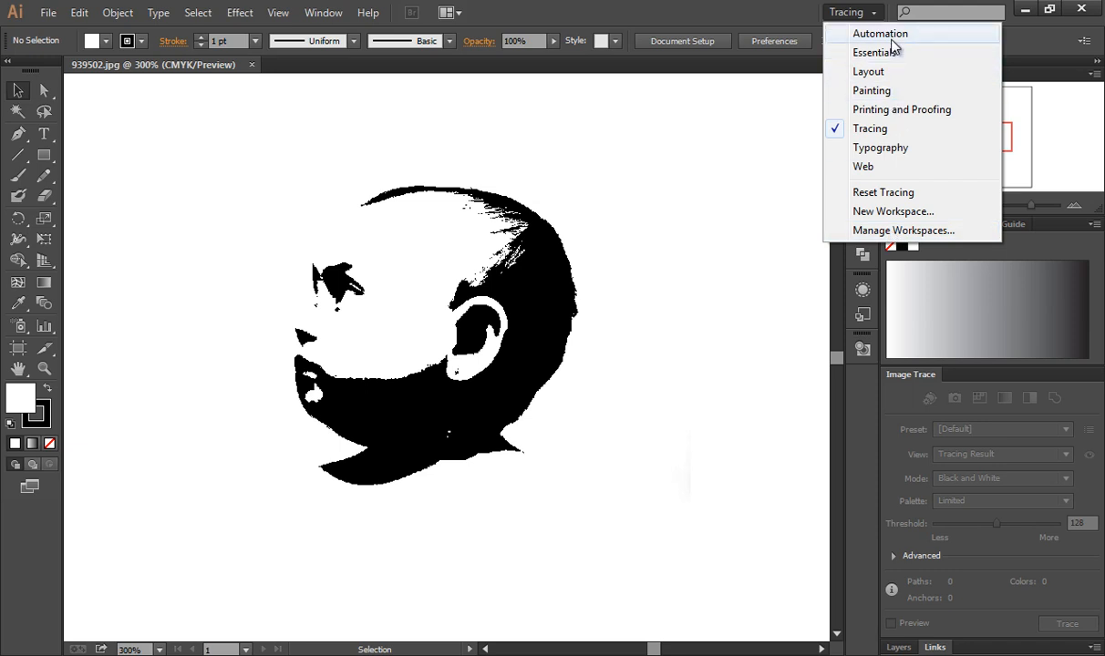
{"action": "mouse_move", "coordinate": [916, 135]}
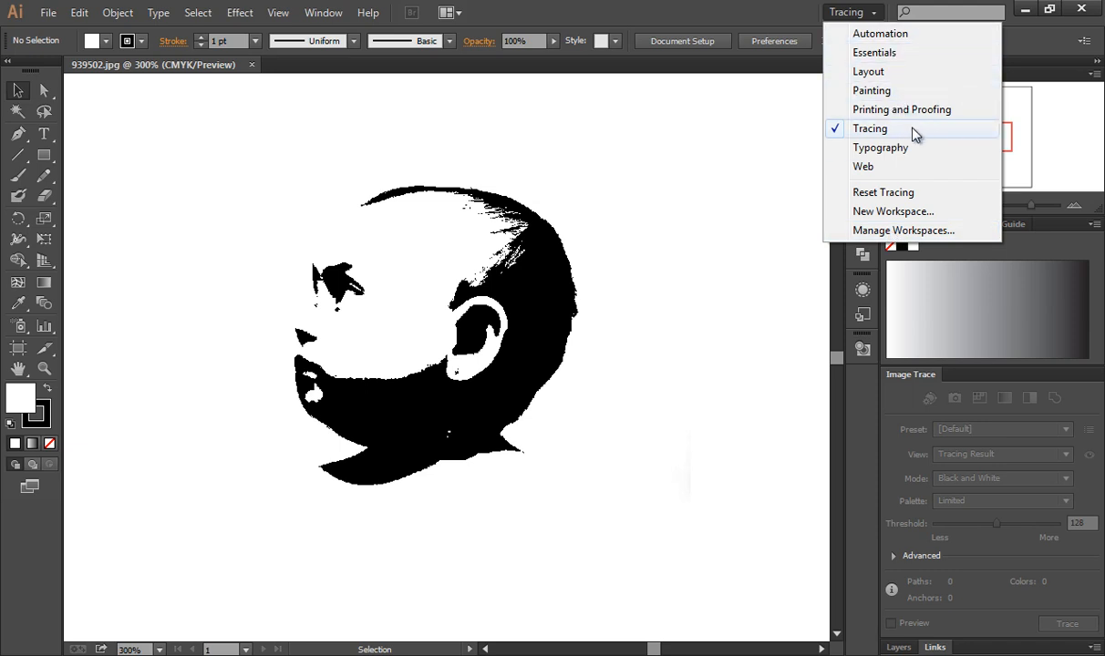
{"action": "mouse_move", "coordinate": [927, 135]}
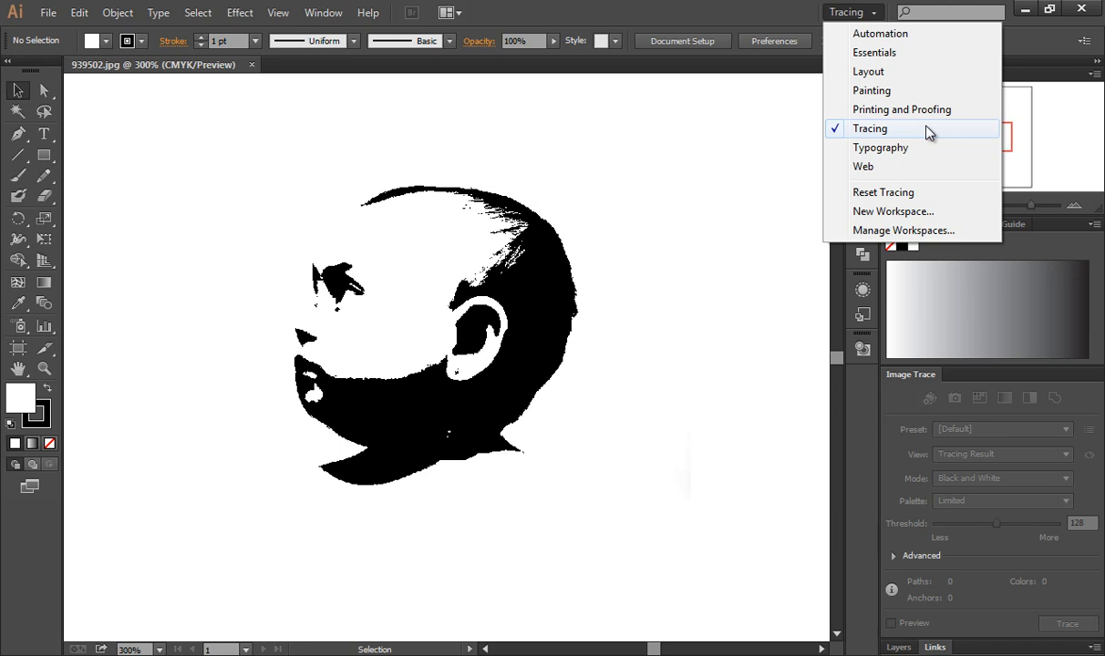
Step: In the Tracing workspace, trace the portrait with the High Fidelity Photo preset
{"action": "left_click", "coordinate": [868, 128]}
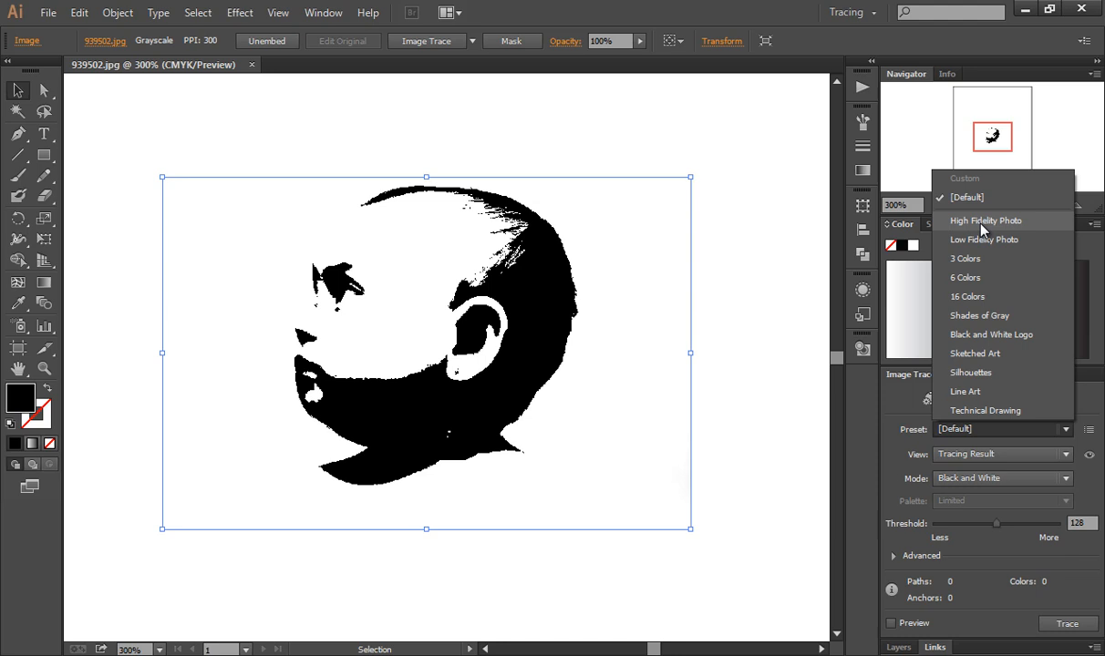
{"action": "mouse_move", "coordinate": [1021, 228]}
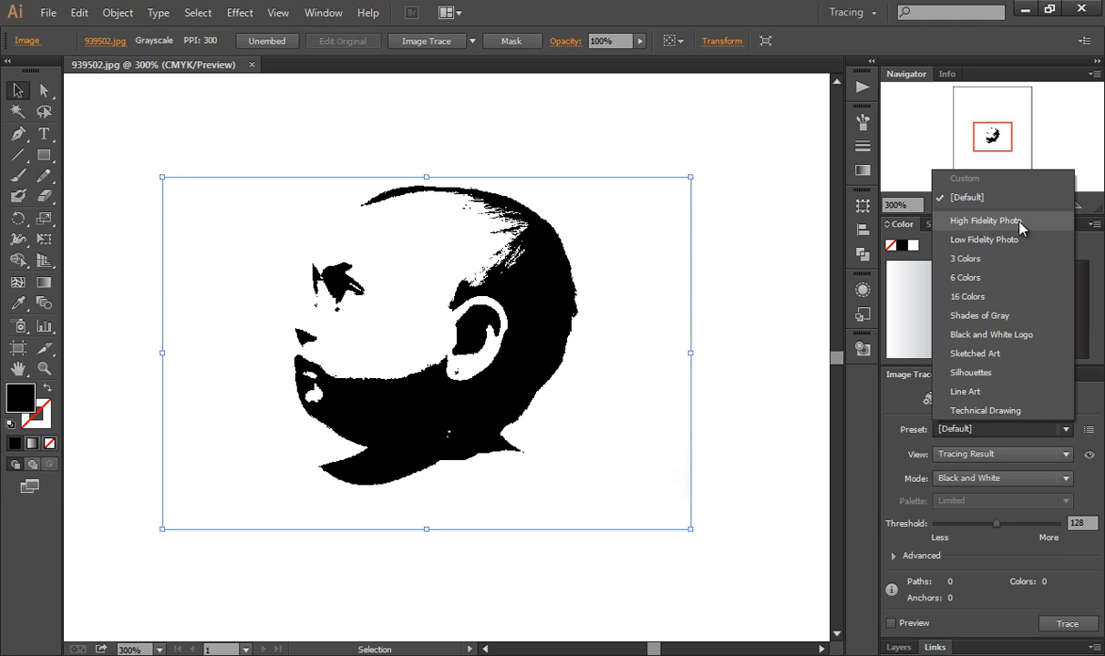
{"action": "left_click", "coordinate": [984, 219]}
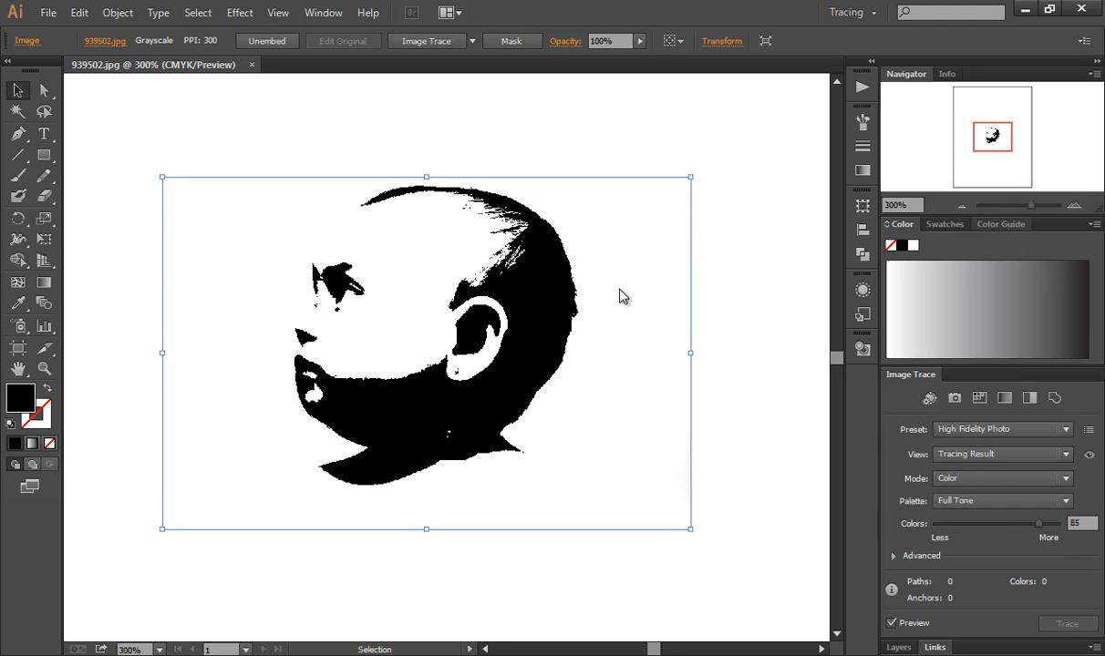
{"action": "left_click", "coordinate": [1069, 624]}
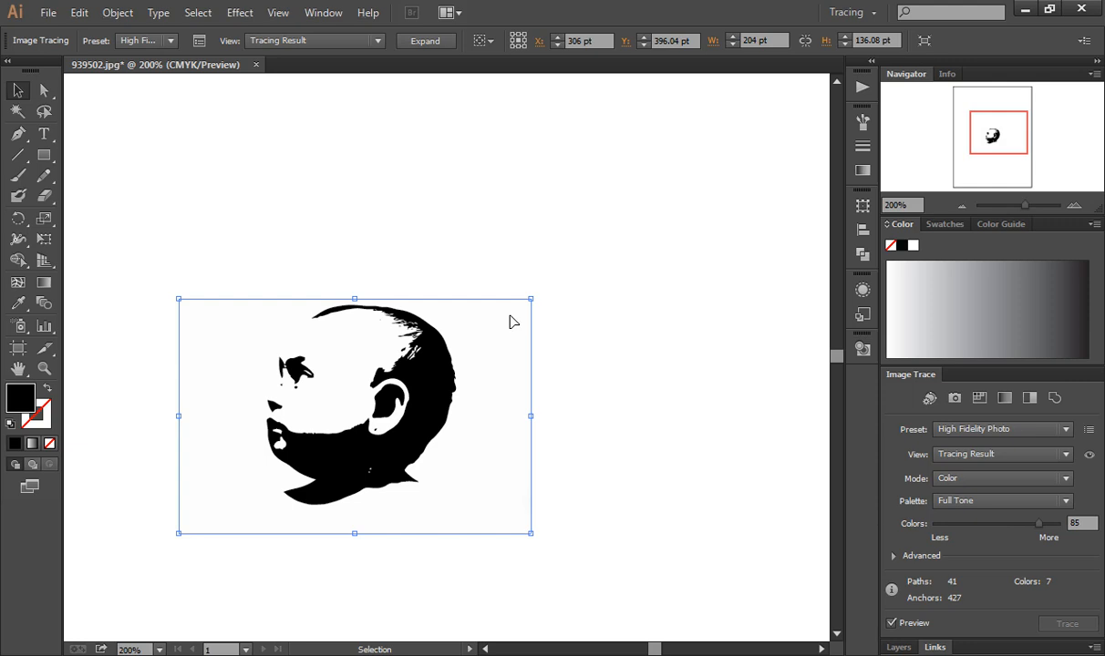
{"action": "mouse_move", "coordinate": [137, 80]}
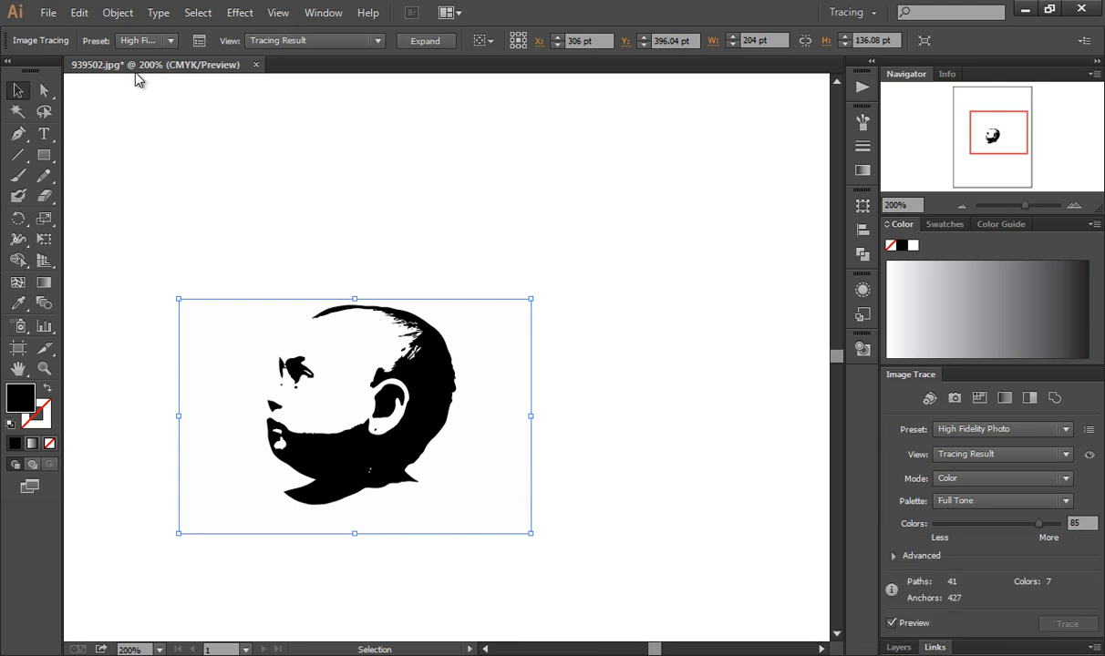
Step: Export the traced portrait as a PNG named 'final png file child', accepting PNG options
{"action": "left_click", "coordinate": [47, 11]}
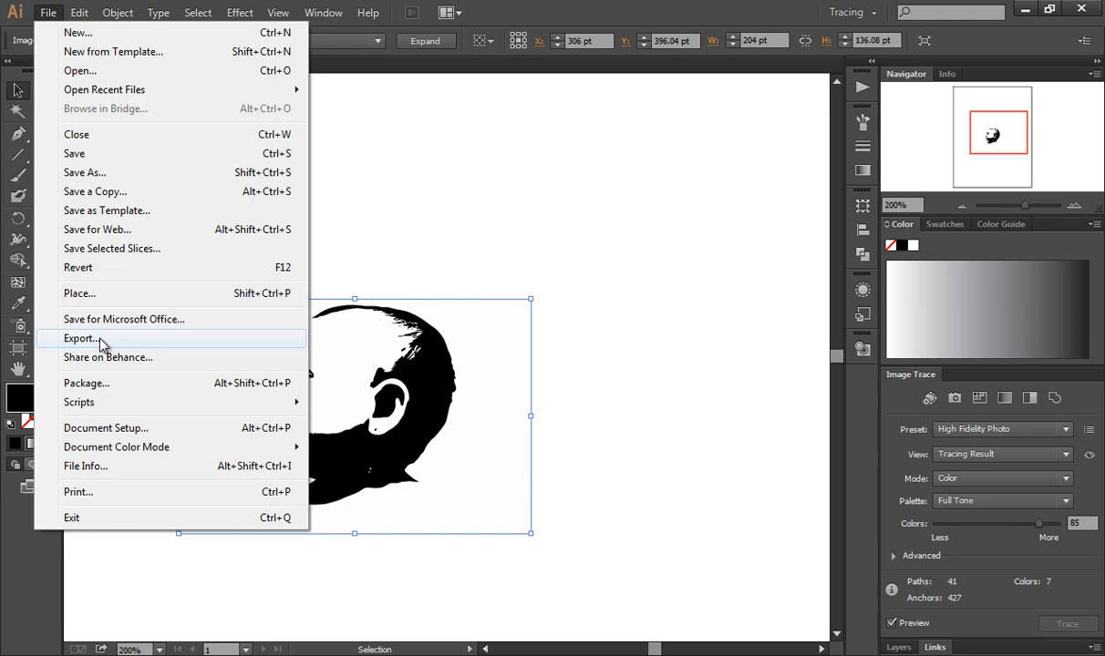
{"action": "left_click", "coordinate": [82, 338]}
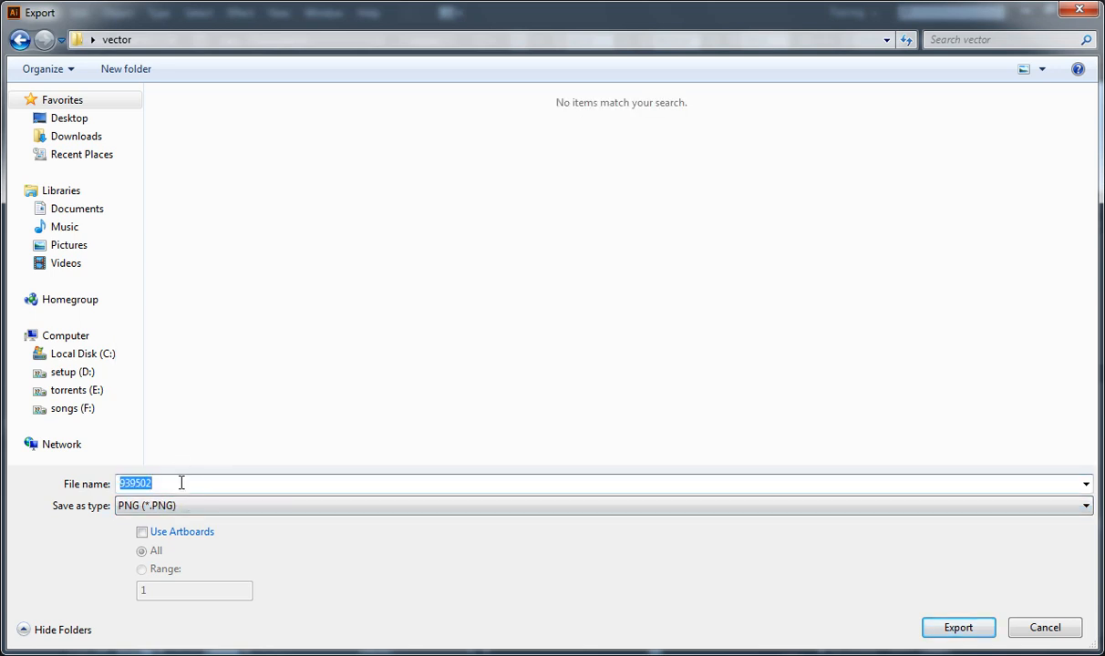
{"action": "type", "text": "final p"}
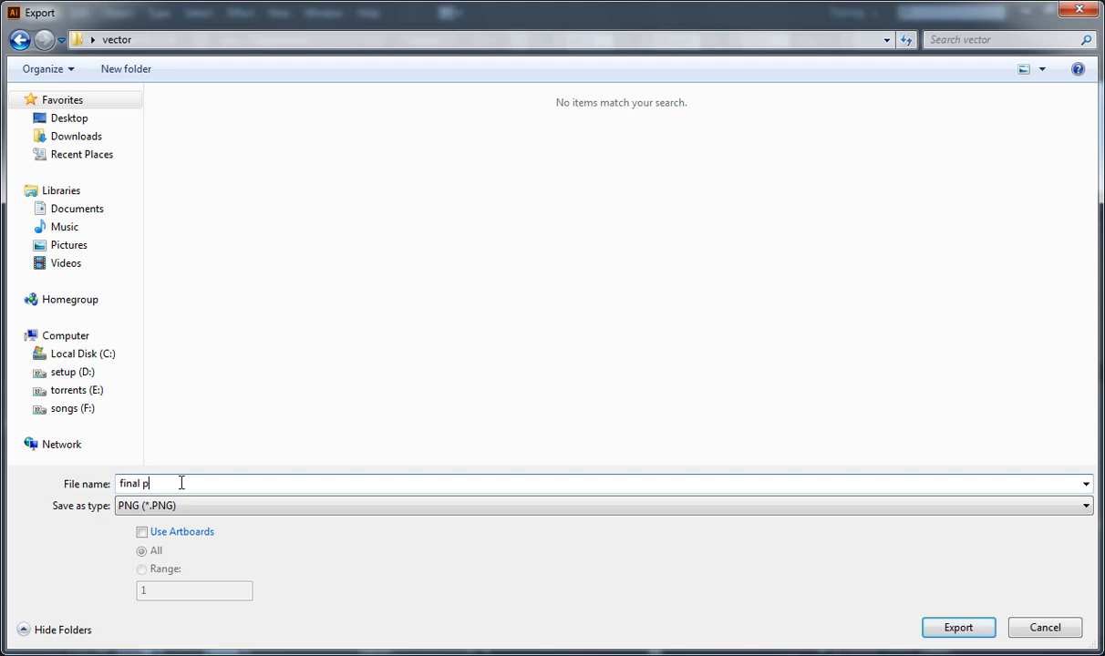
{"action": "type", "text": "ng file"}
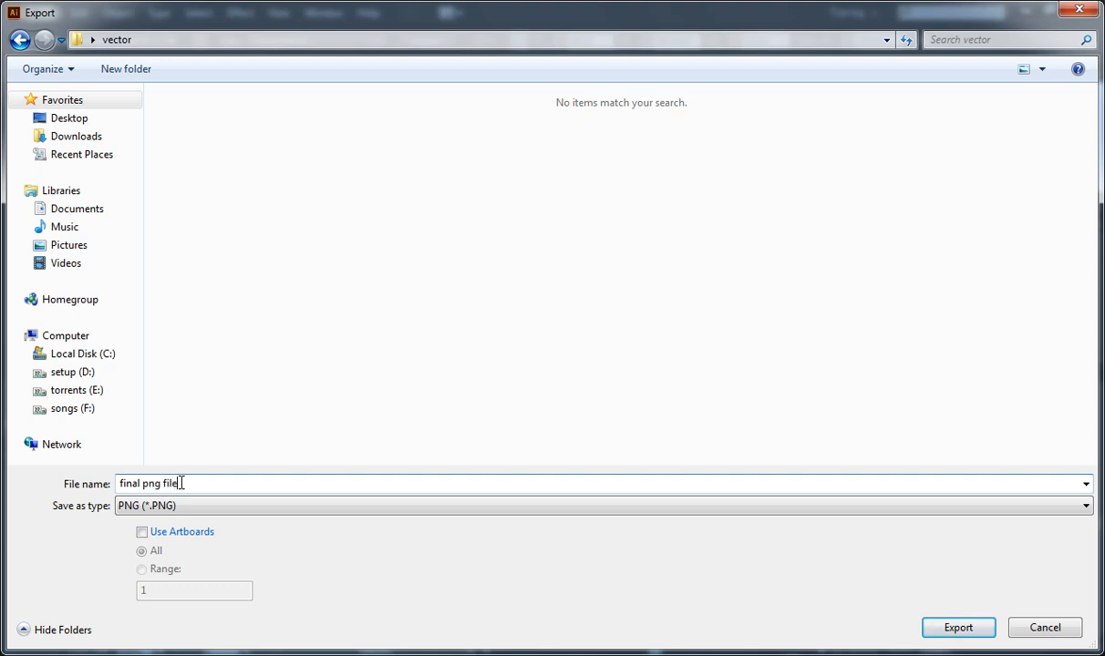
{"action": "type", "text": "child"}
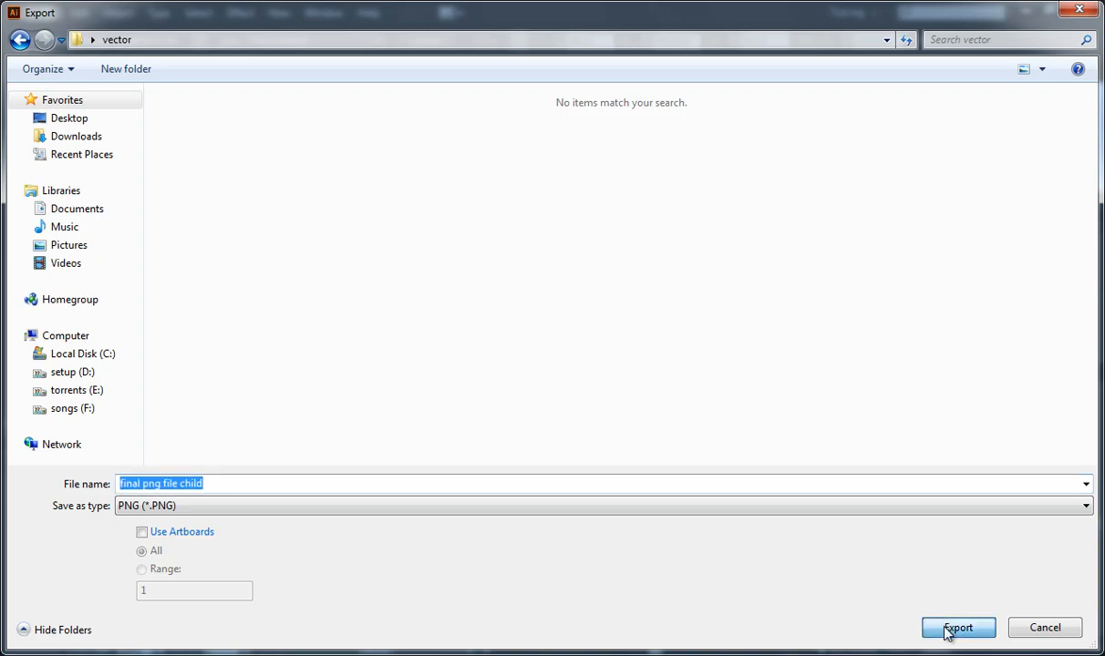
{"action": "left_click", "coordinate": [958, 627]}
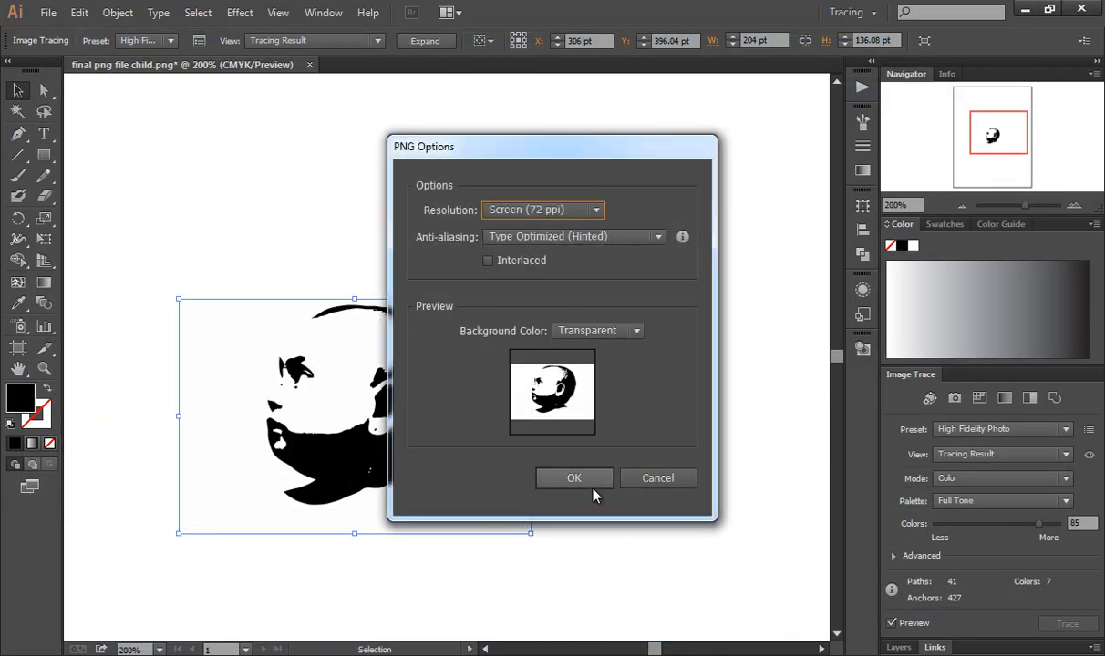
{"action": "left_click", "coordinate": [572, 478]}
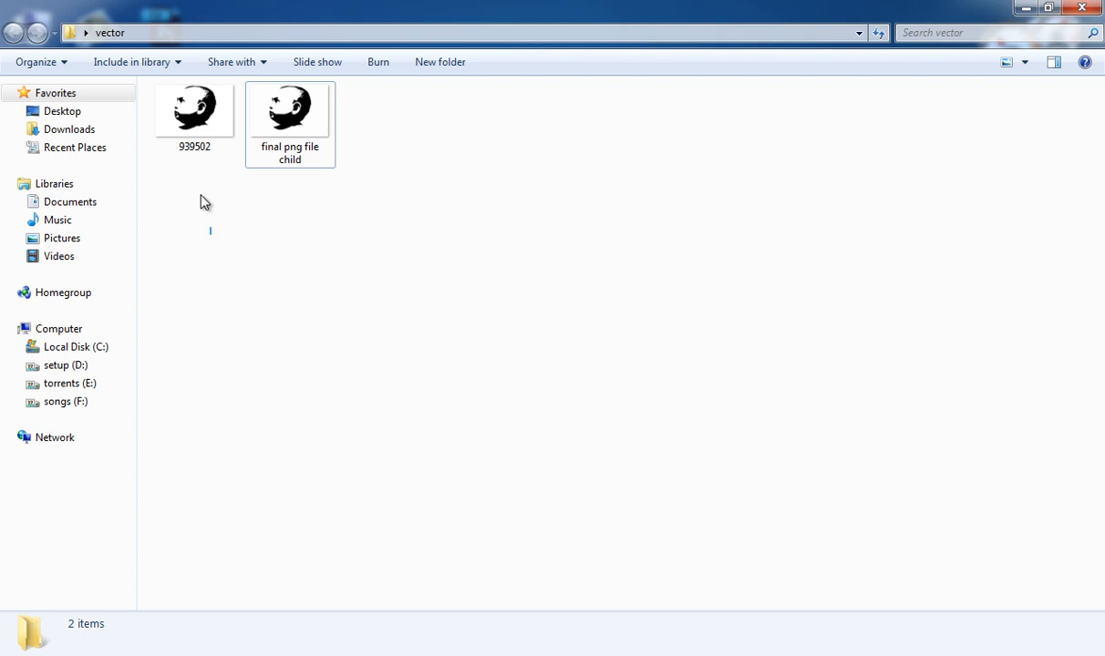
Step: Open the original 939502 JPEG from the vector folder in Windows Photo Viewer
{"action": "left_click", "coordinate": [193, 113]}
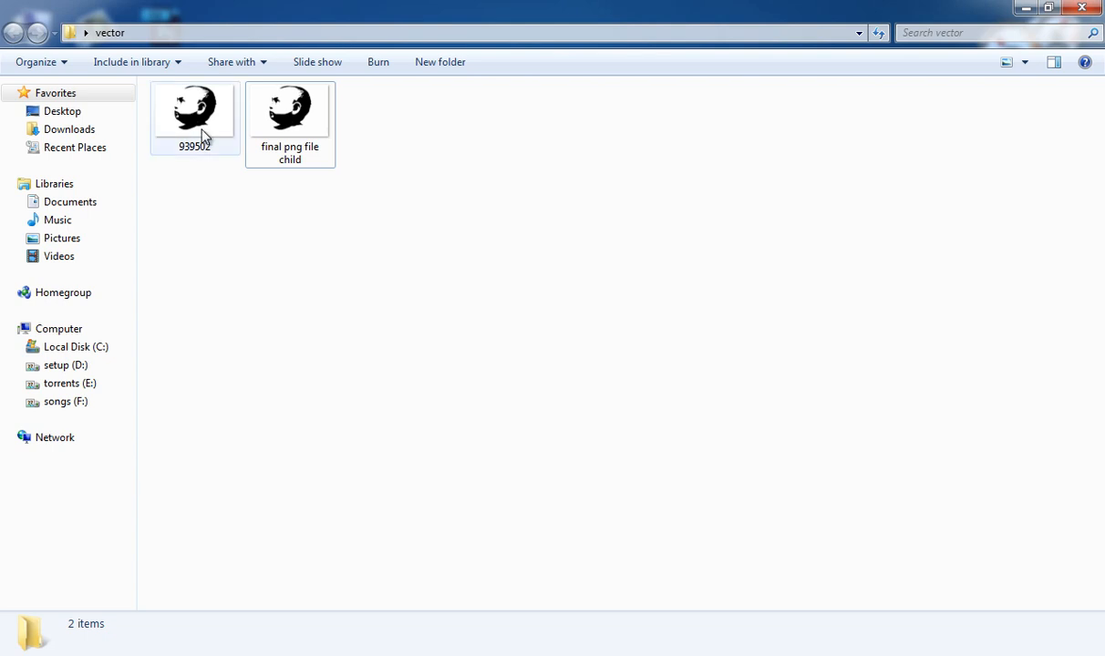
{"action": "left_click", "coordinate": [193, 109]}
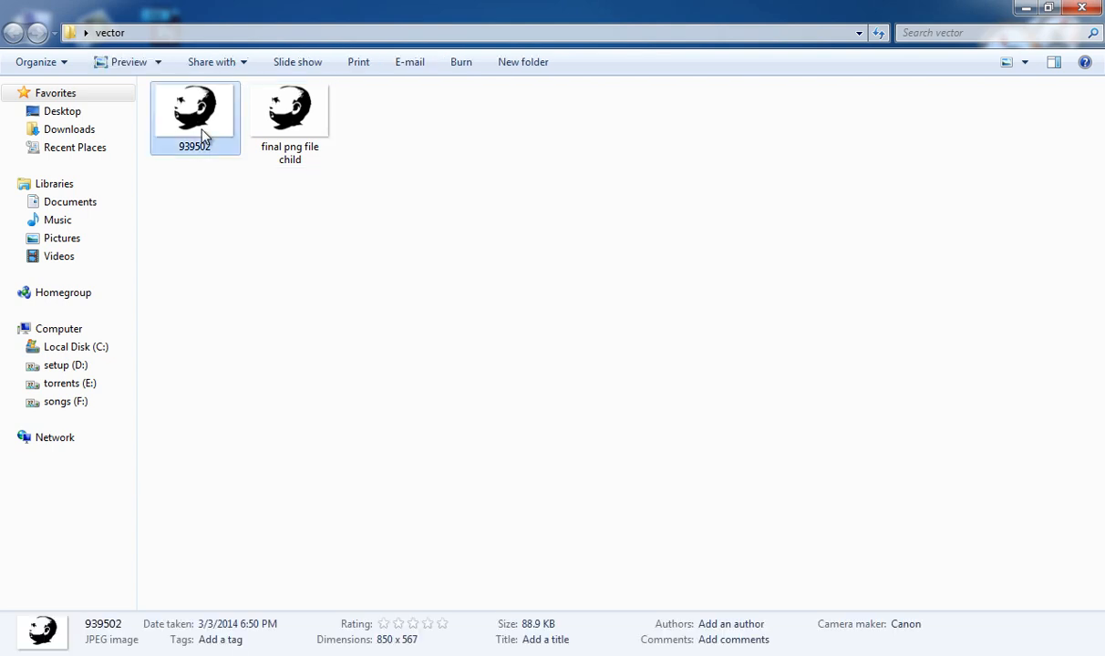
{"action": "double_click", "coordinate": [193, 110]}
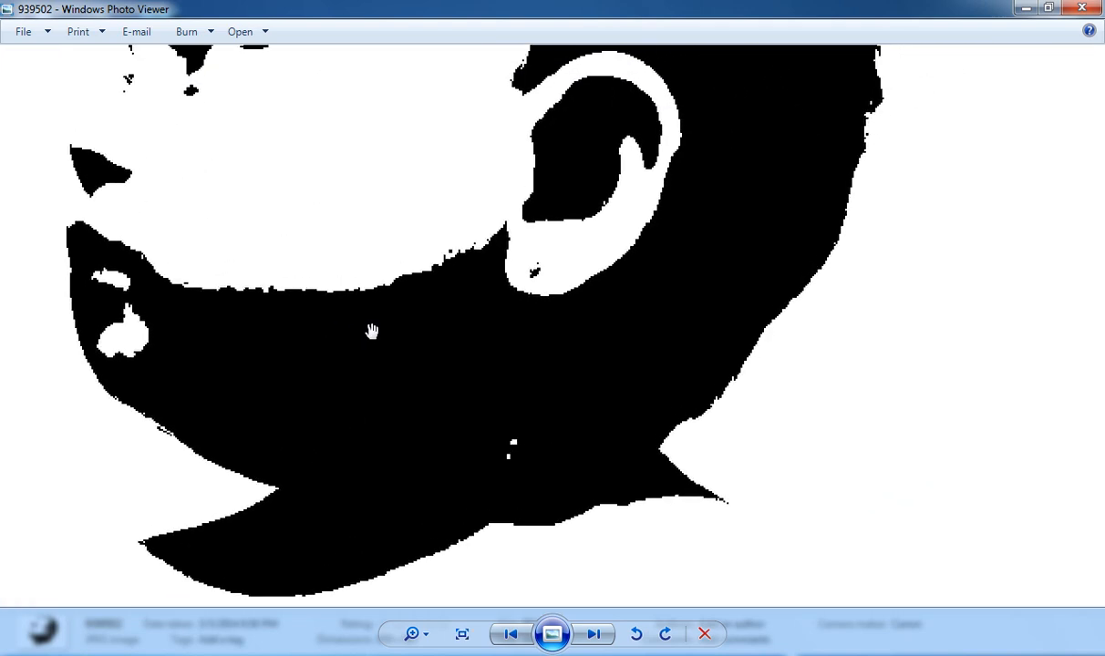
Step: Advance to the exported 'final png file child' image and look closely at its smooth chin outline
{"action": "left_click", "coordinate": [594, 634]}
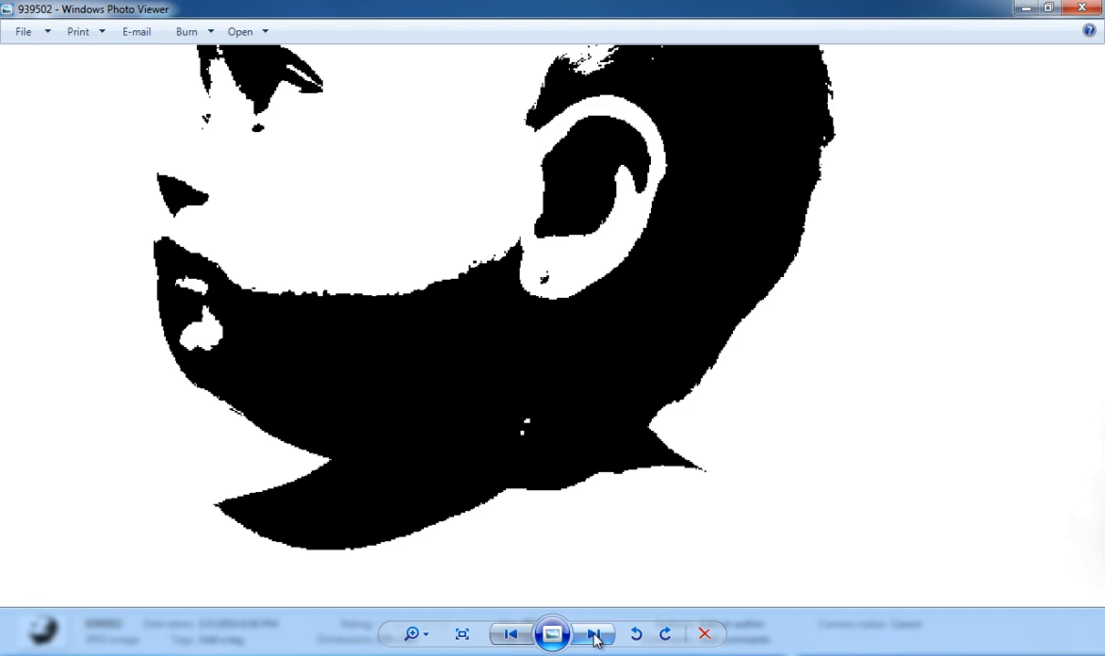
{"action": "left_click", "coordinate": [595, 634]}
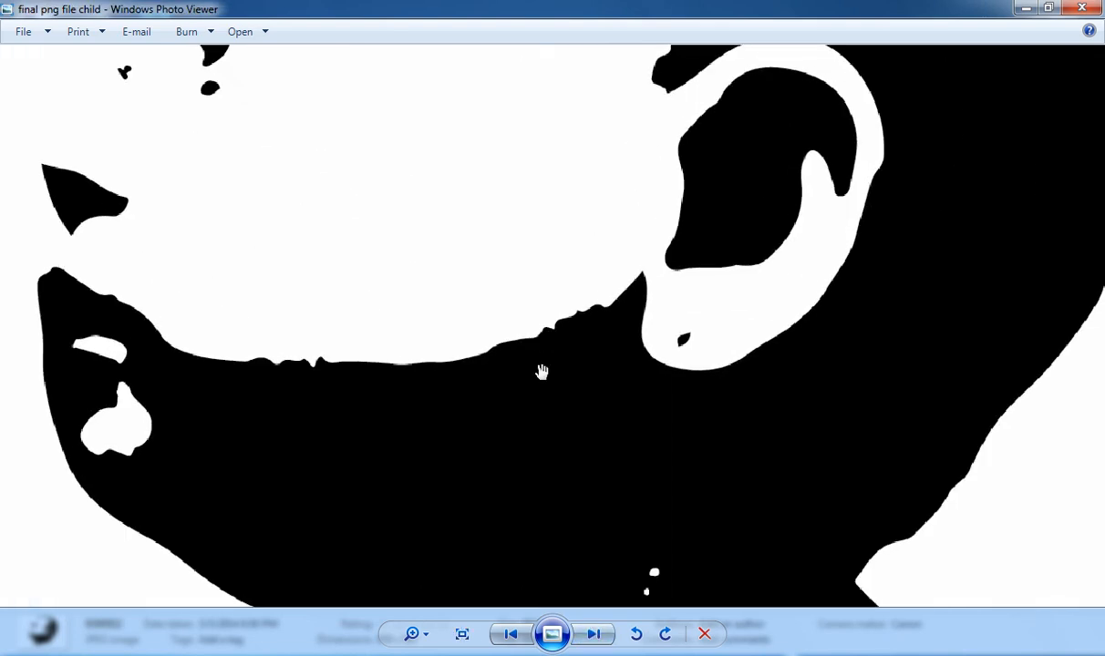
{"action": "mouse_move", "coordinate": [566, 321]}
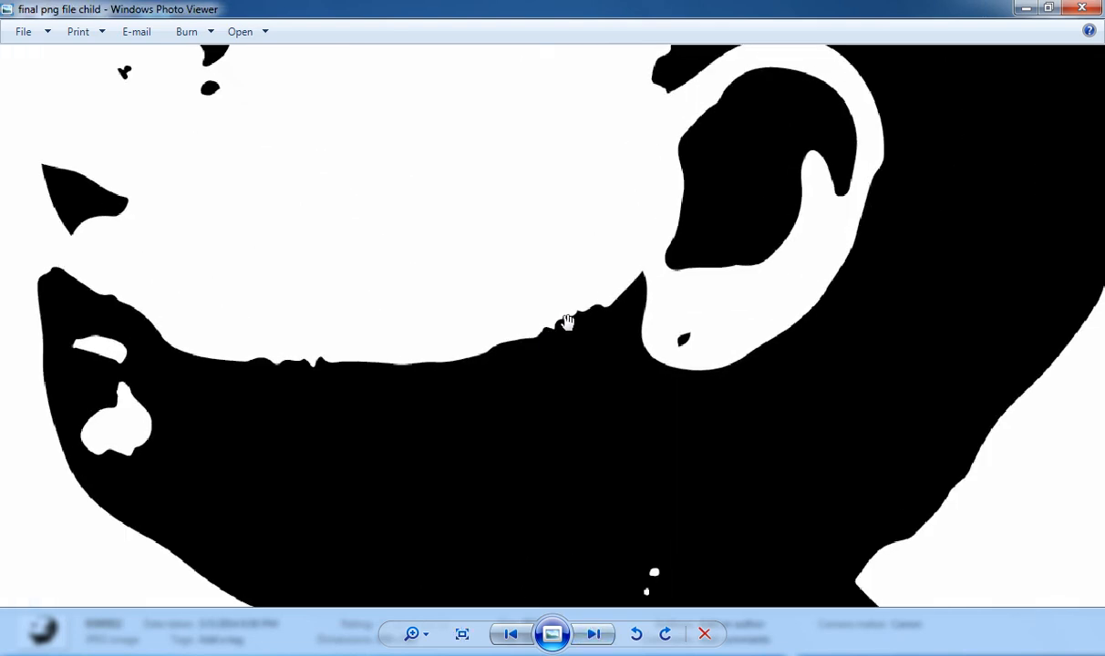
{"action": "left_click", "coordinate": [595, 635]}
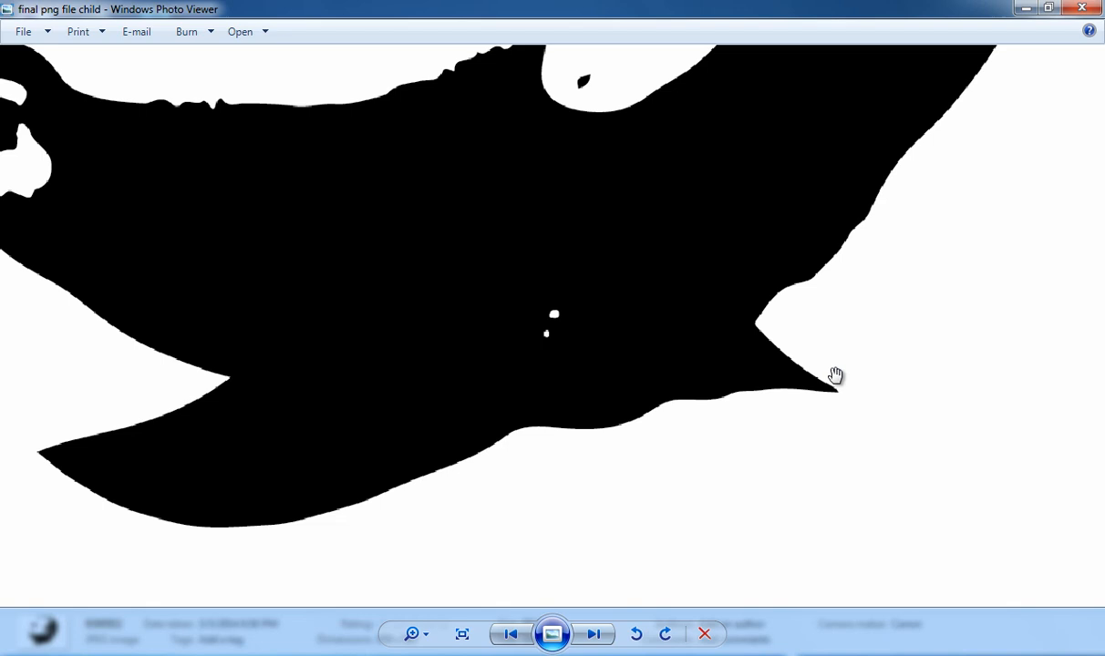
{"action": "left_click_drag", "start_coordinate": [835, 376], "coordinate": [773, 482]}
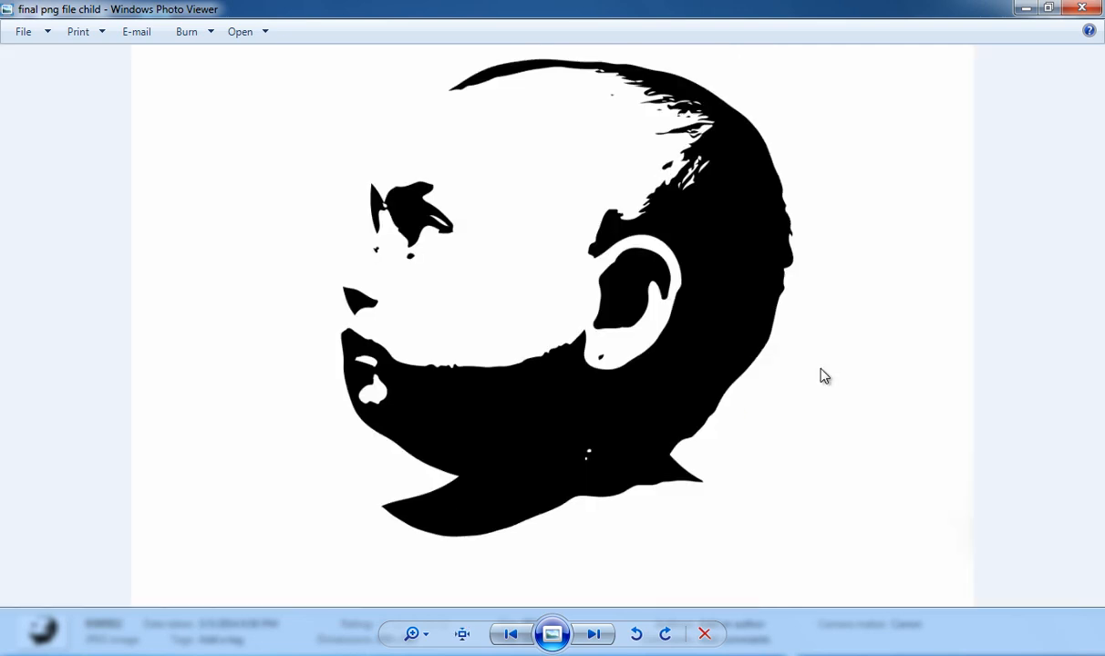
{"action": "mouse_move", "coordinate": [653, 407]}
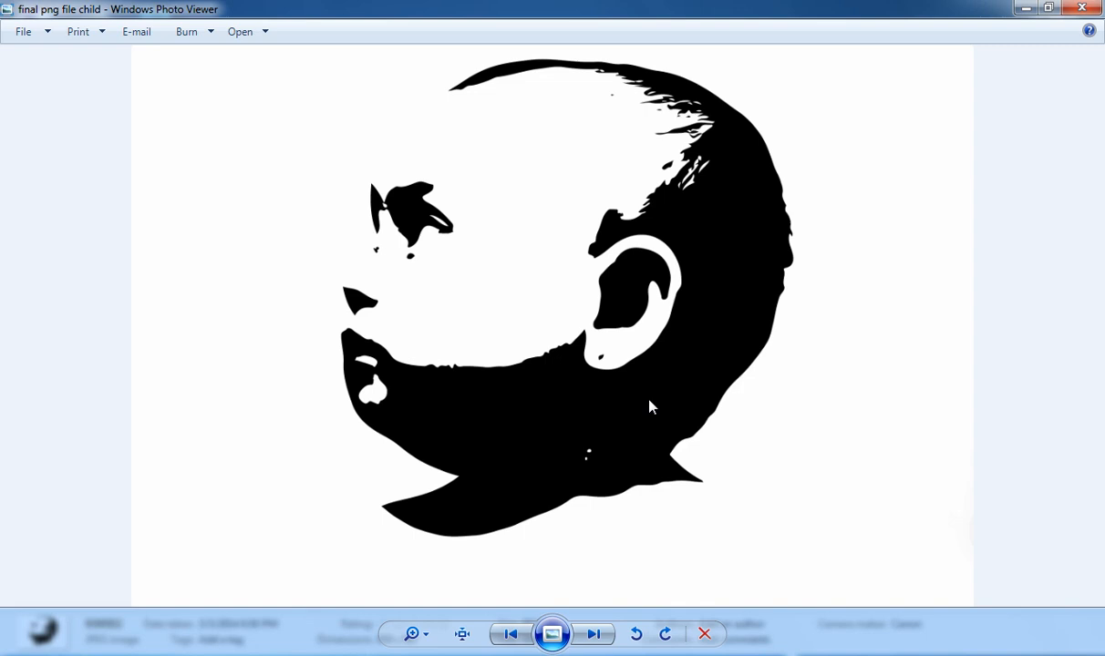